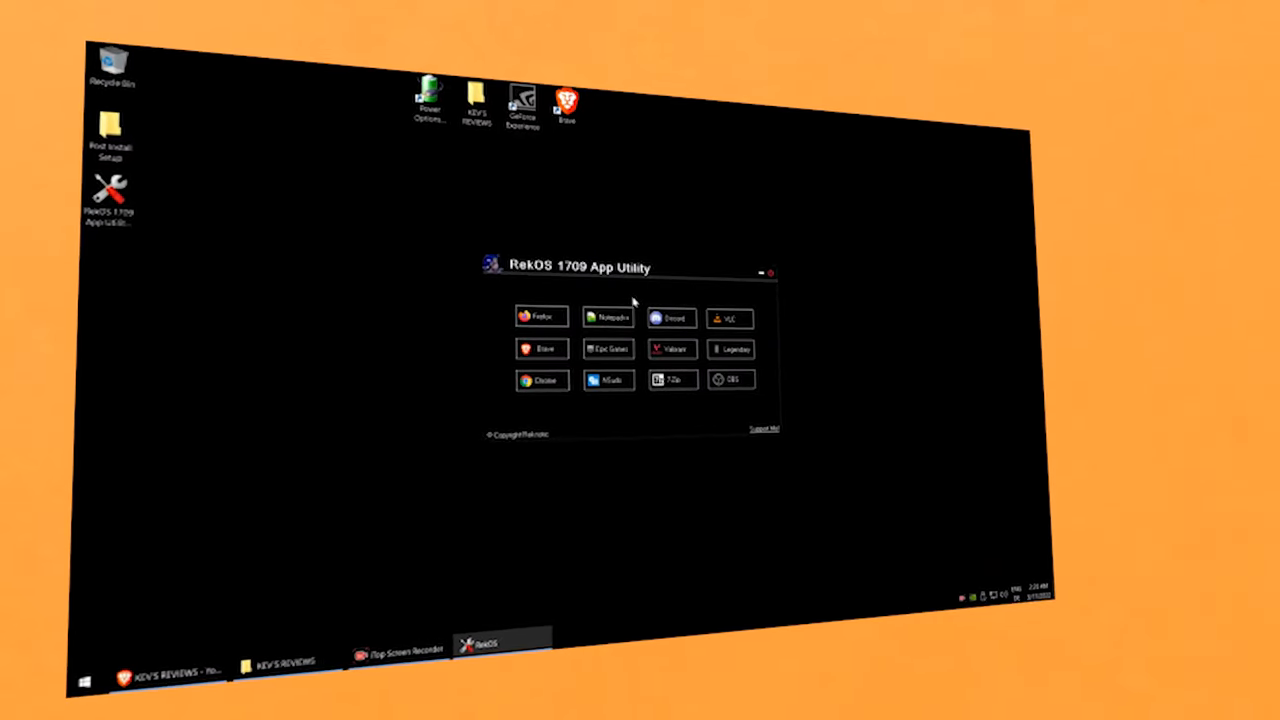
# Step: Close the RekOS 1709 App Utility and return to the RekOS logo desktop
pyautogui.click(84, 680)
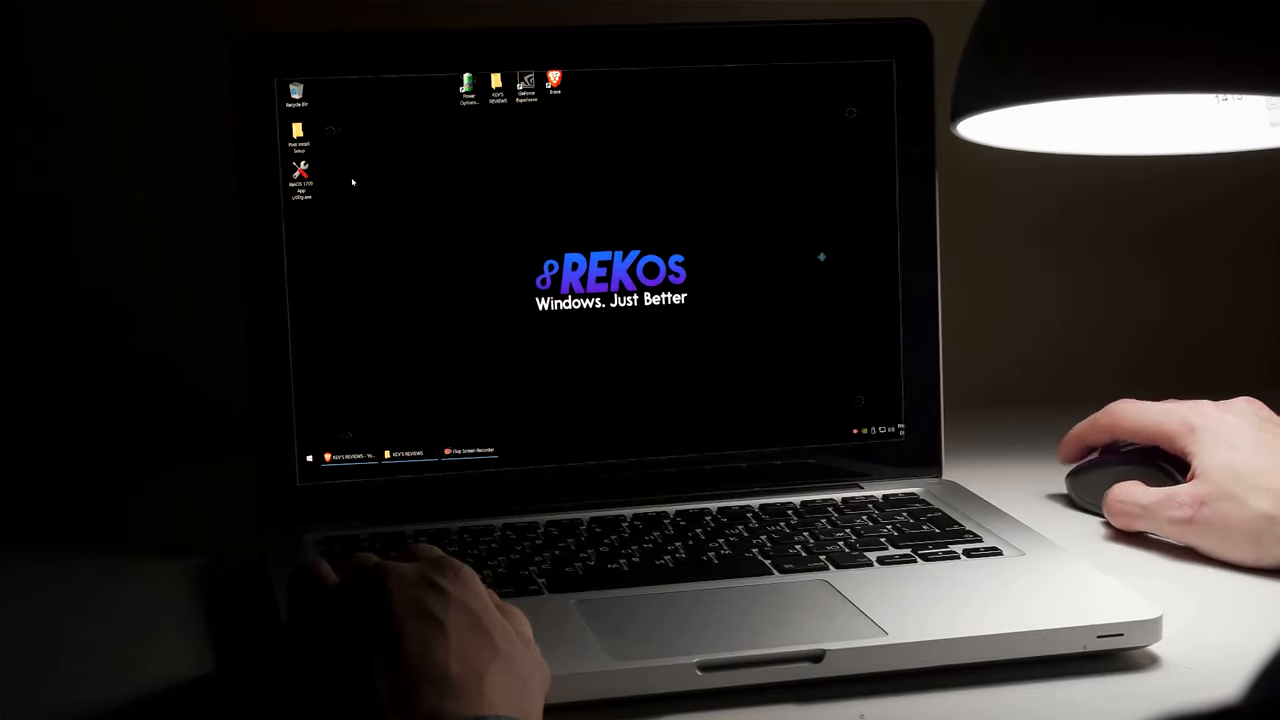
# Step: Relaunch the RekOS 1709 App Utility shortcut and choose an app, reaching the installer language prompt
pyautogui.click(301, 178)
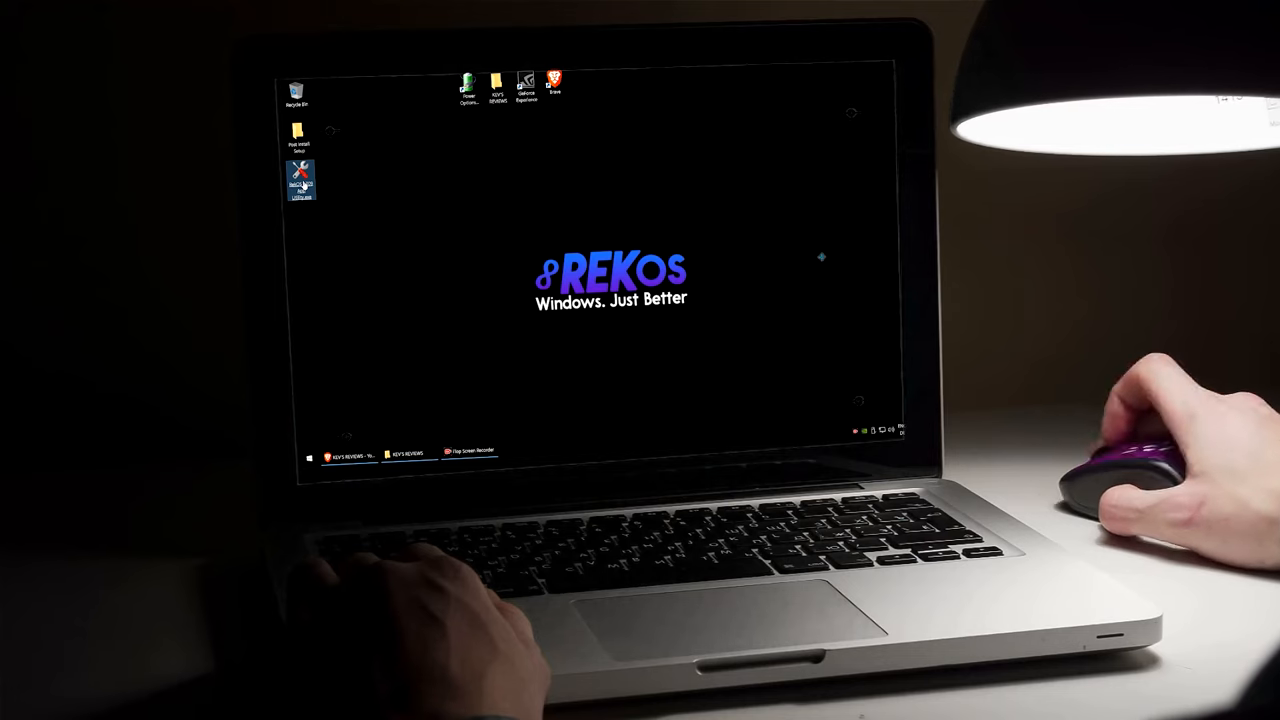
pyautogui.doubleClick(301, 175)
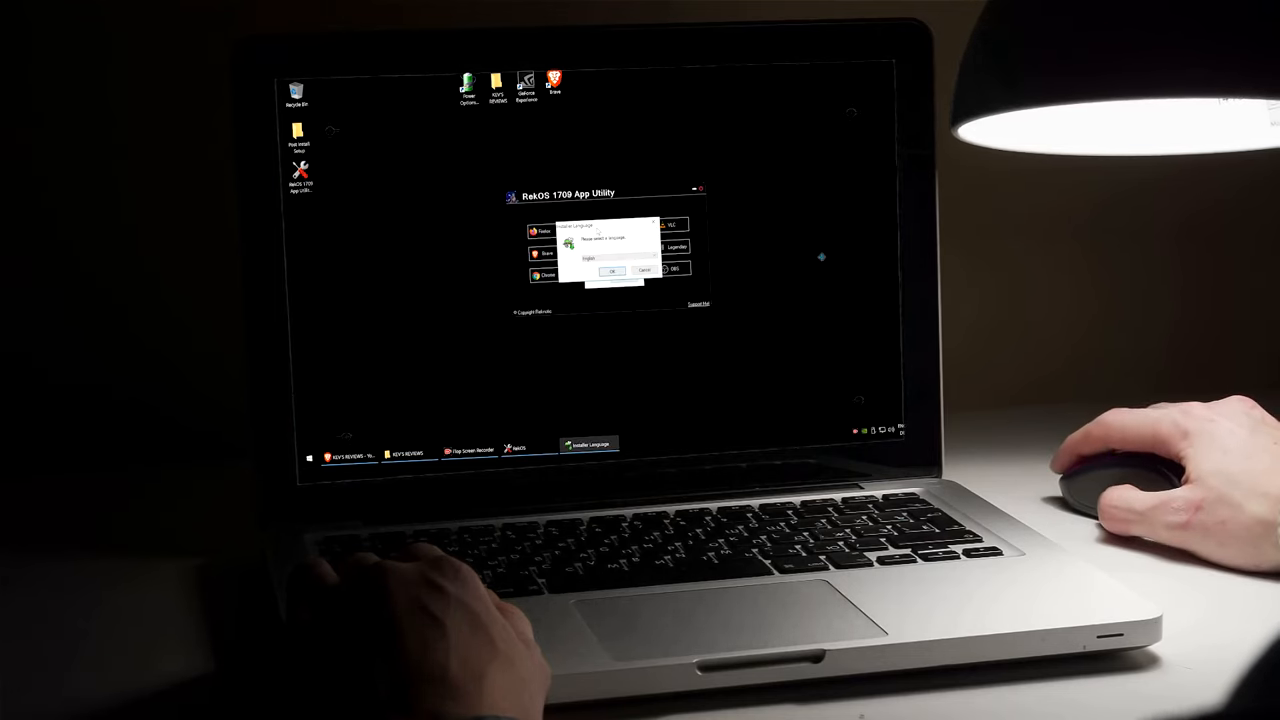
pyautogui.click(612, 271)
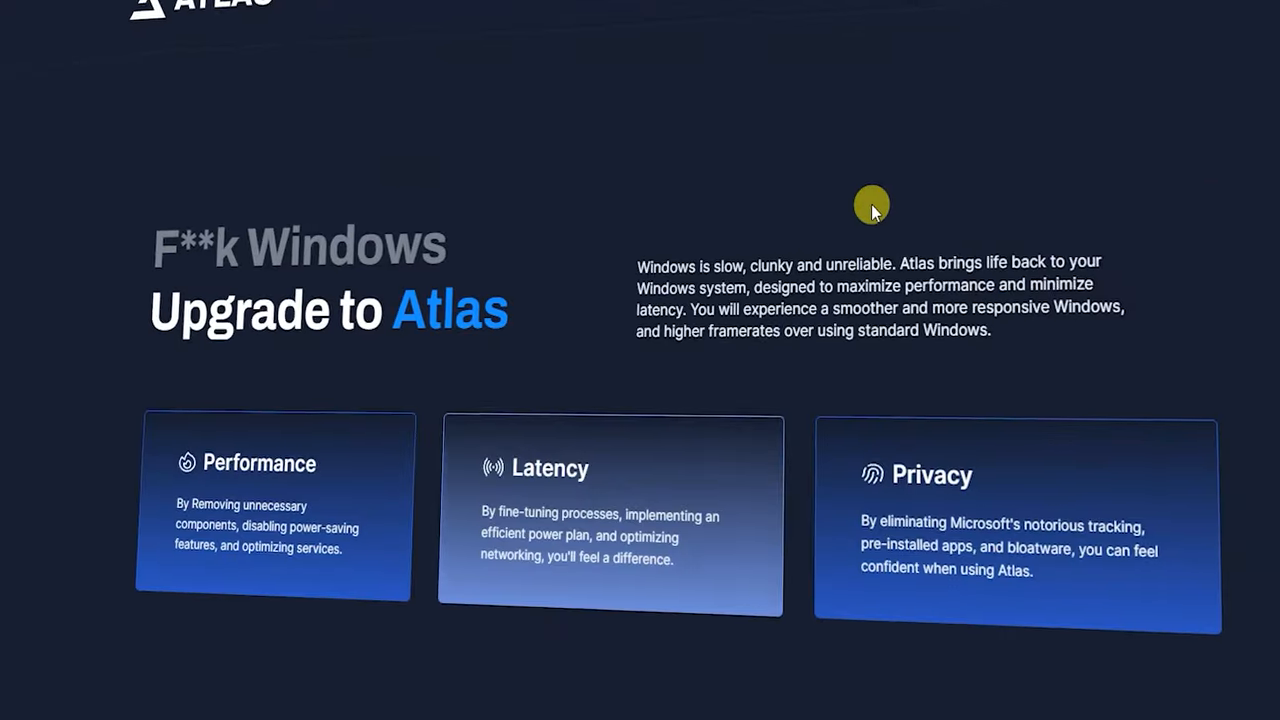
# Step: Scroll the Atlas homepage to the Processes, RAM usage and 1% FPS comparison against standard Windows
pyautogui.scroll(-3)
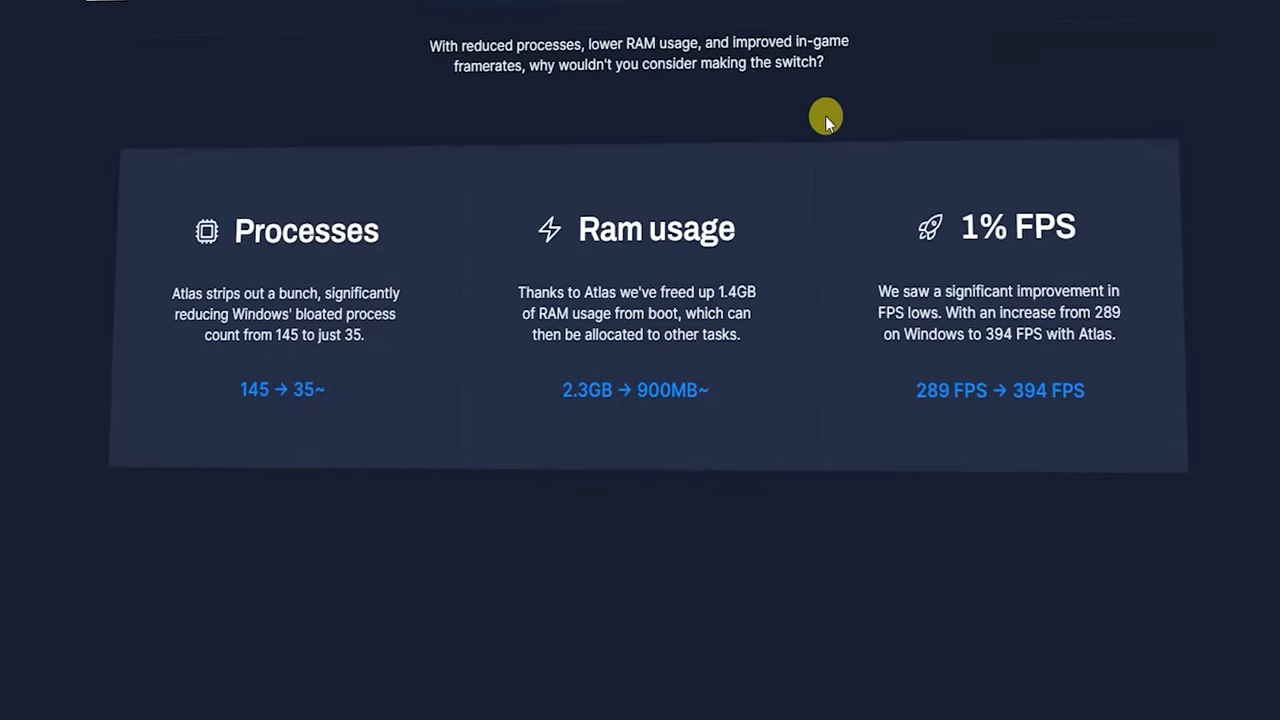
pyautogui.scroll(-3)
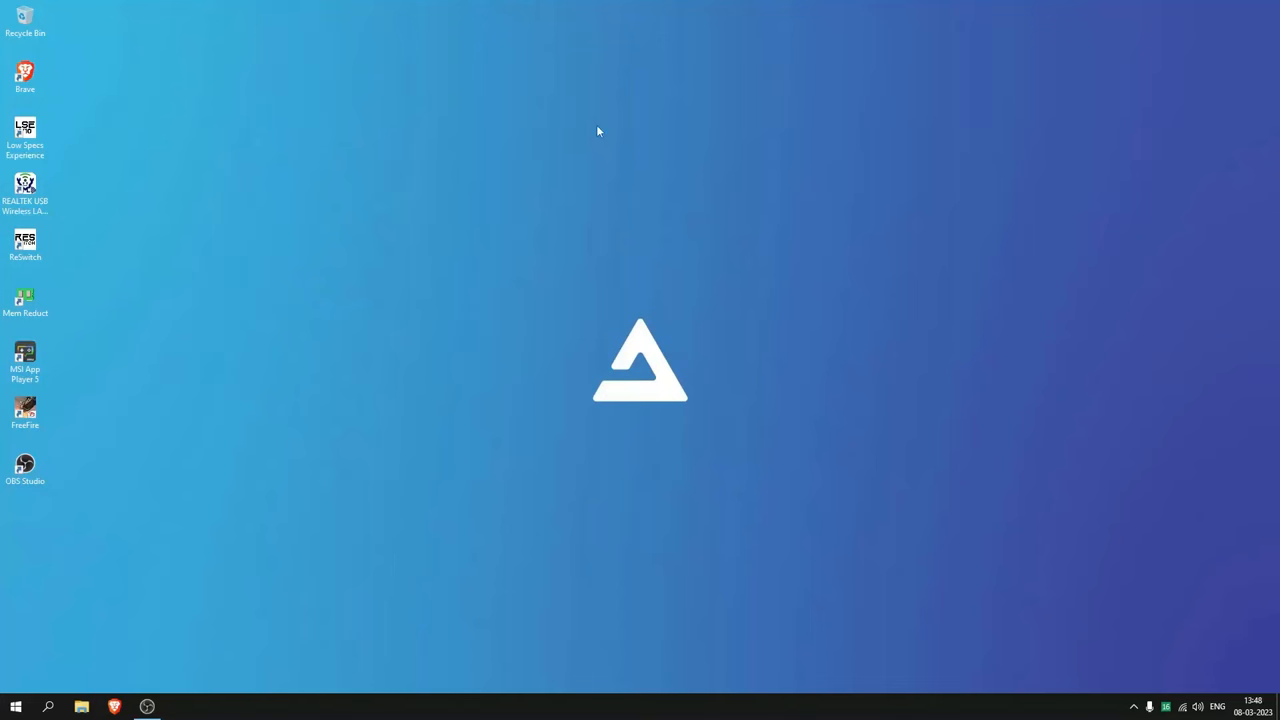
# Step: Show the Atlas folder in File Explorer with its setup folders from Install Software to Utilities
pyautogui.rightClick(547, 290)
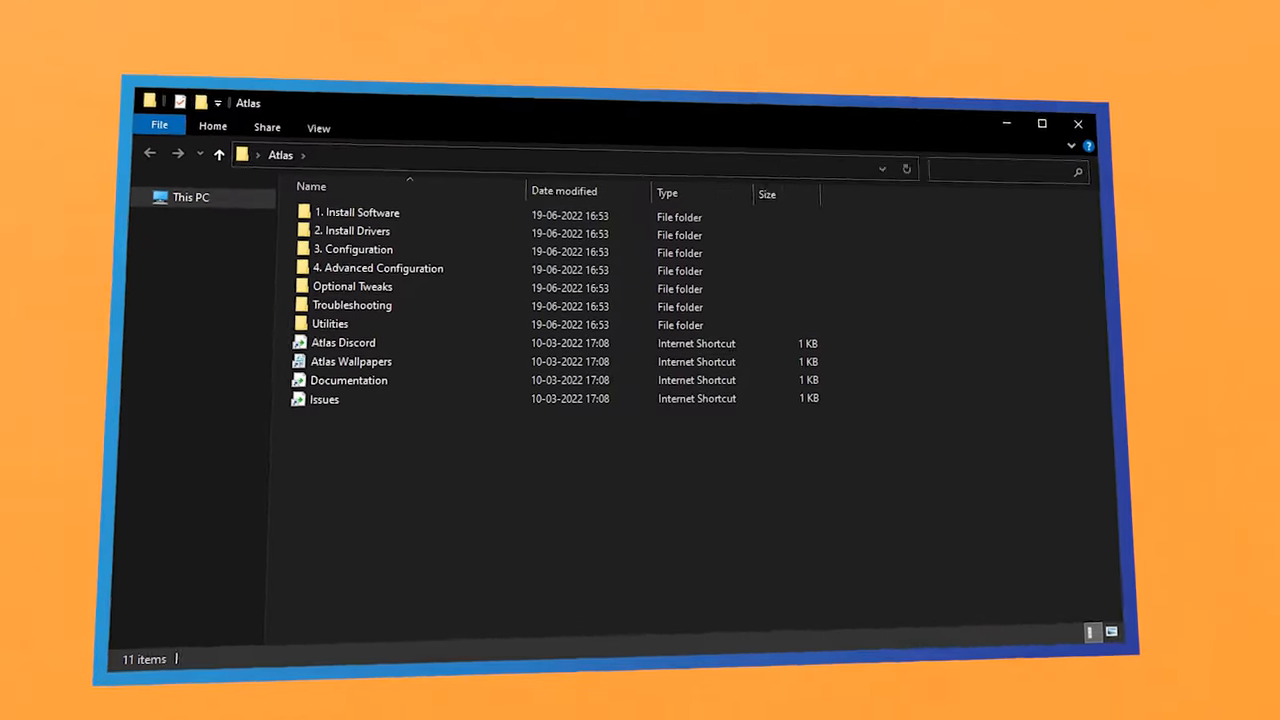
pyautogui.click(1078, 123)
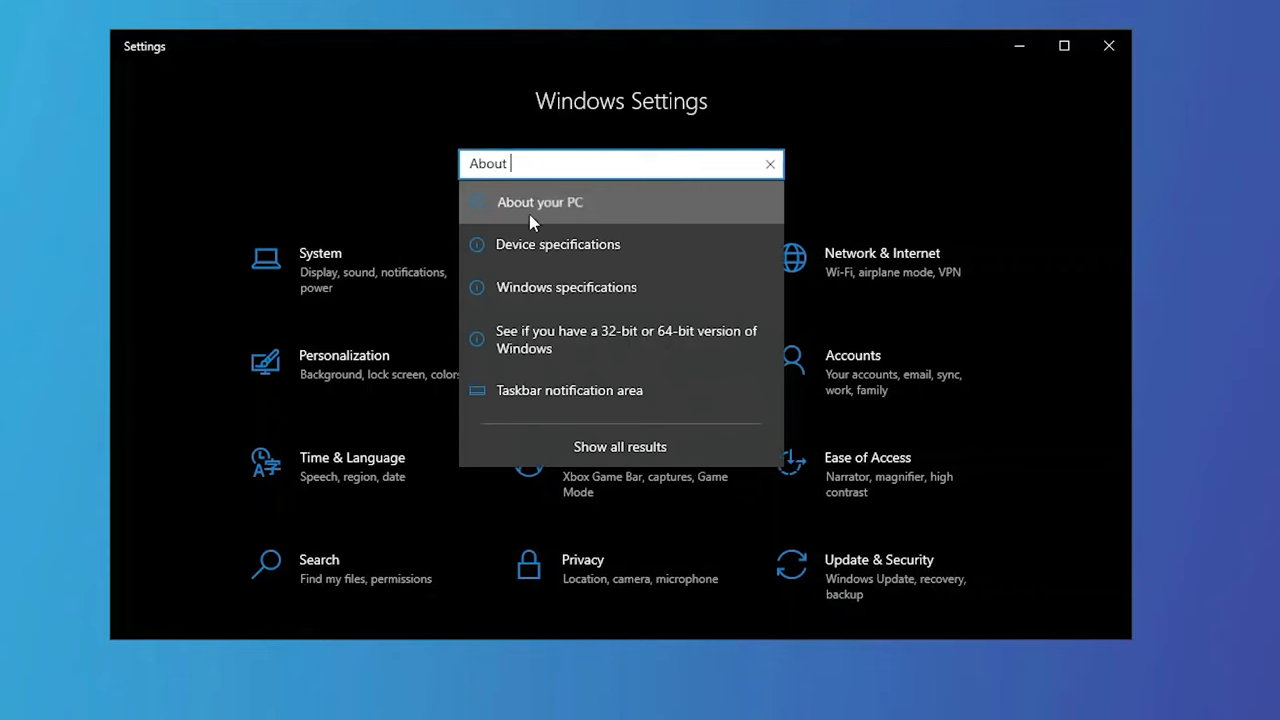
# Step: View About your PC, showing Atlas device specifications and Windows 10 Pro version 2009 details
pyautogui.click(540, 202)
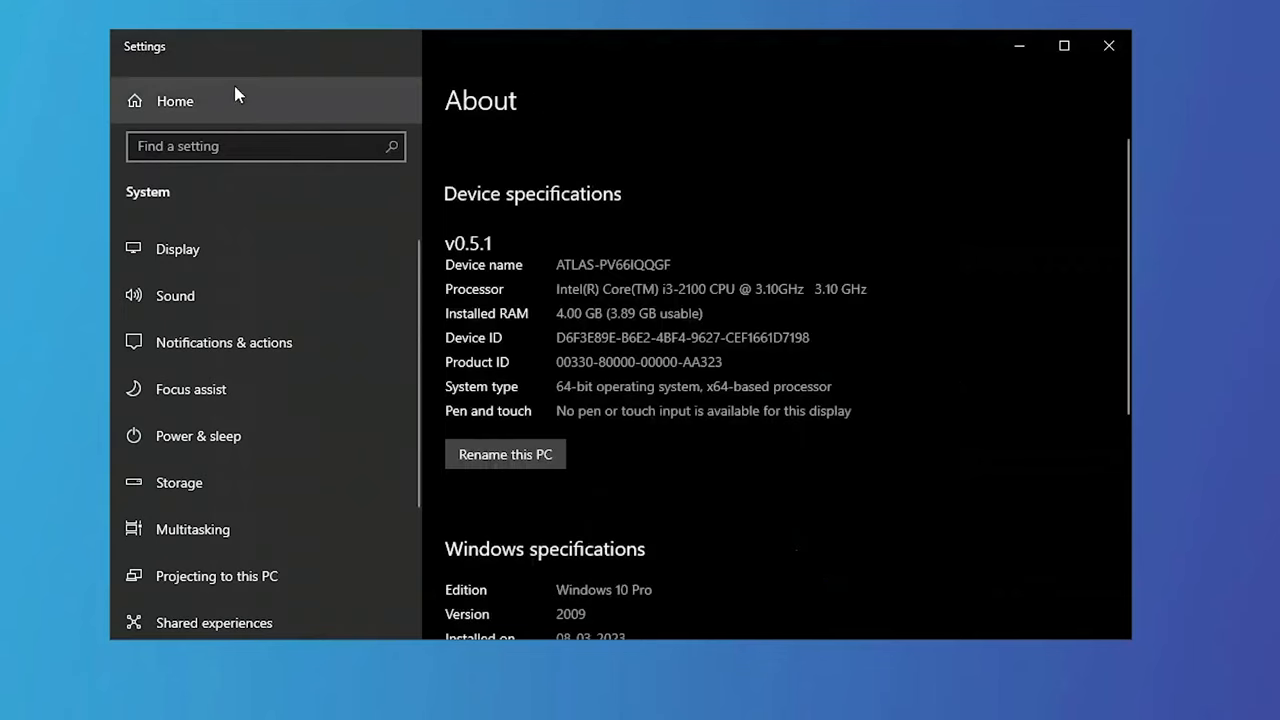
pyautogui.moveTo(793, 310)
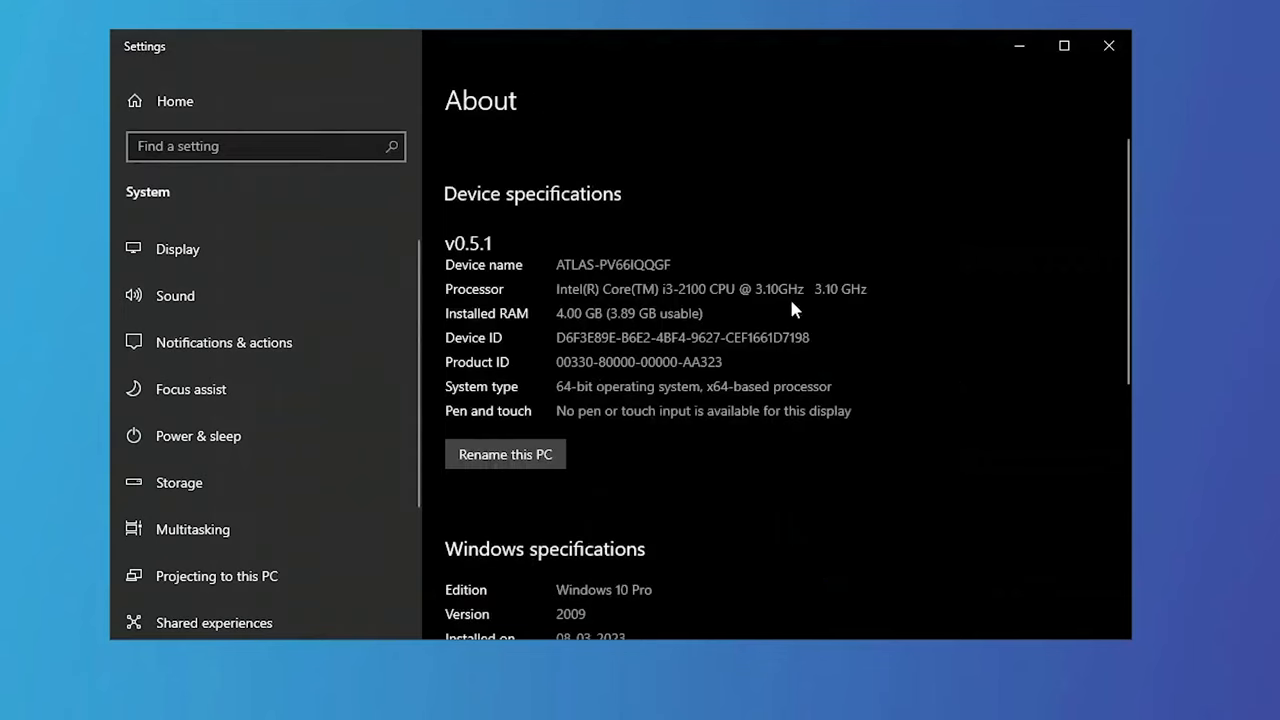
pyautogui.scroll(-3)
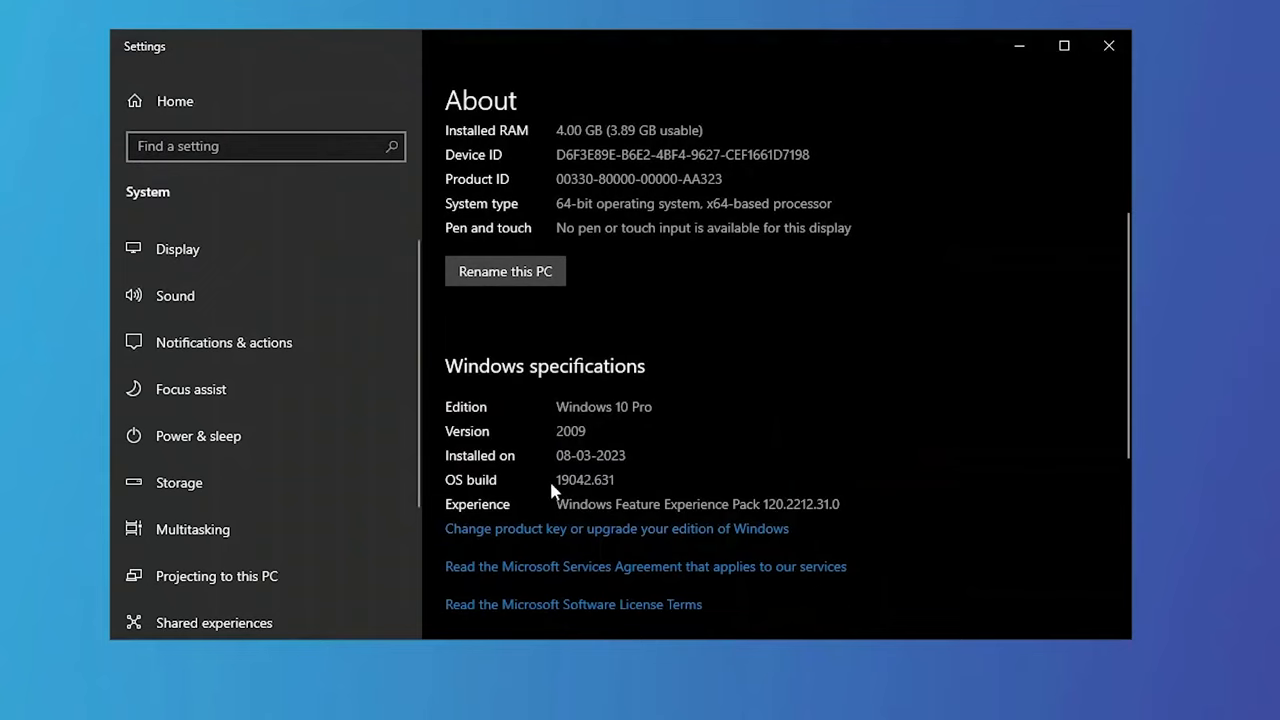
pyautogui.scroll(3)
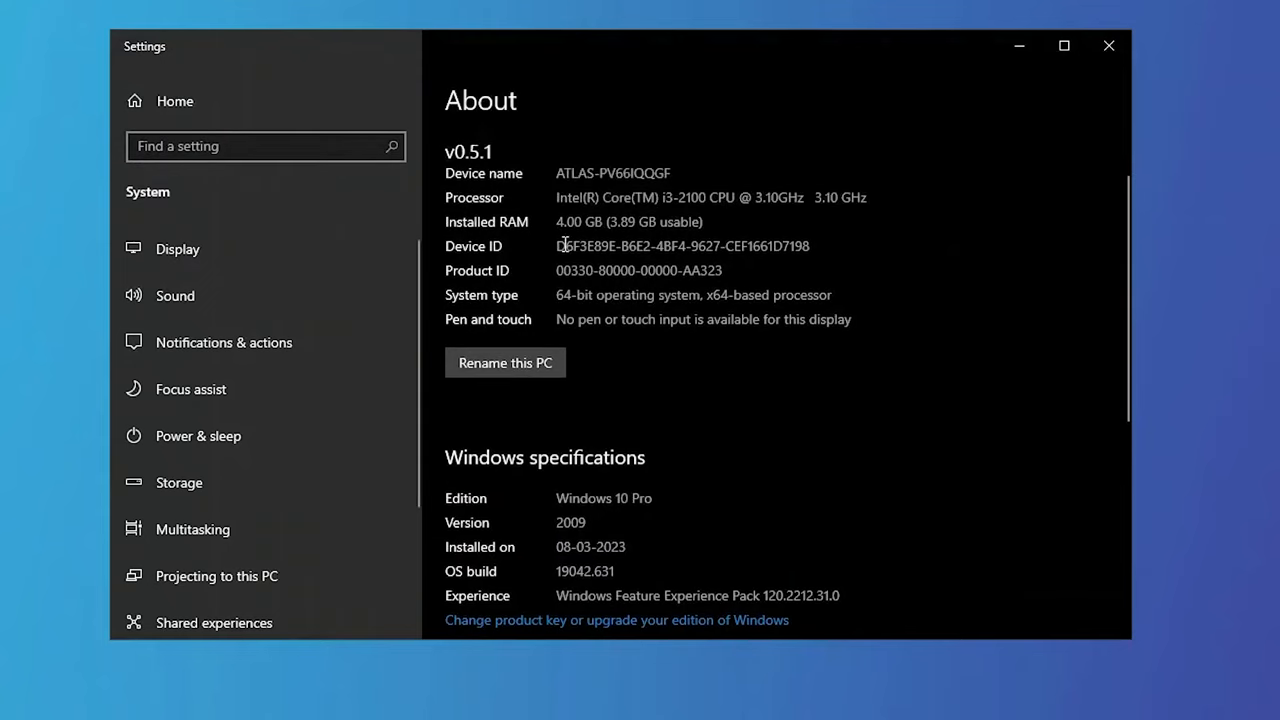
pyautogui.scroll(3)
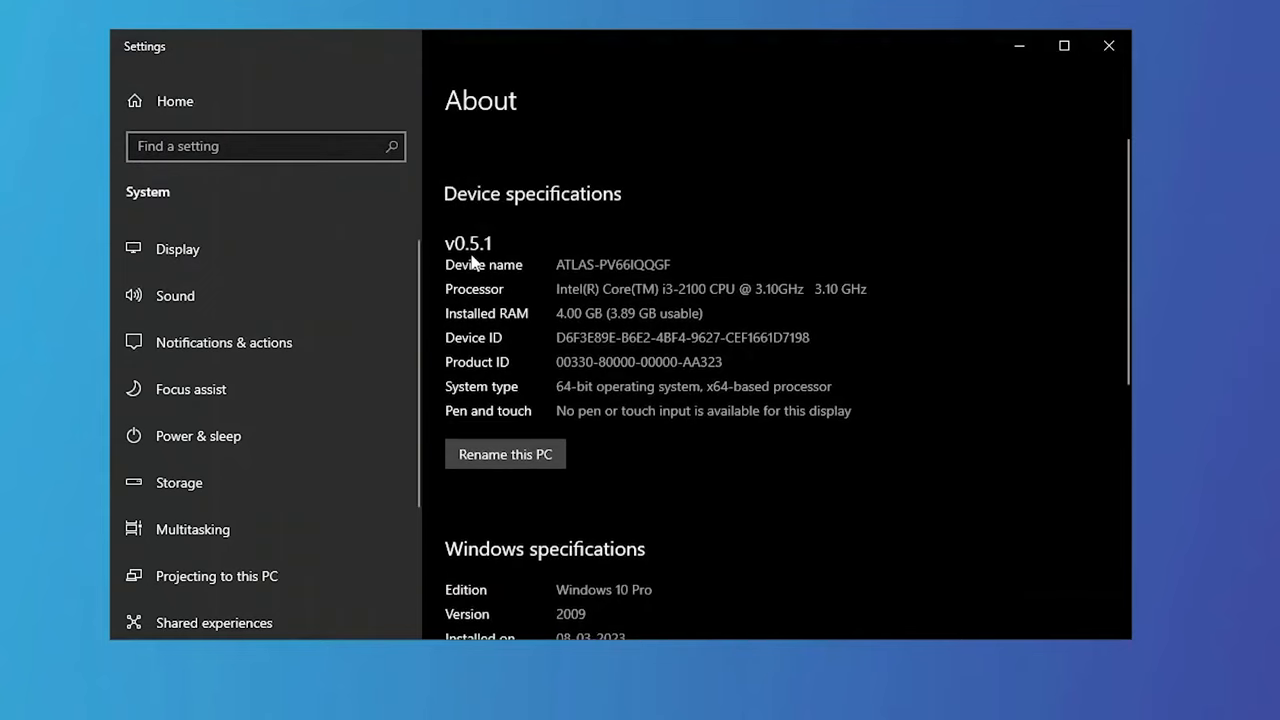